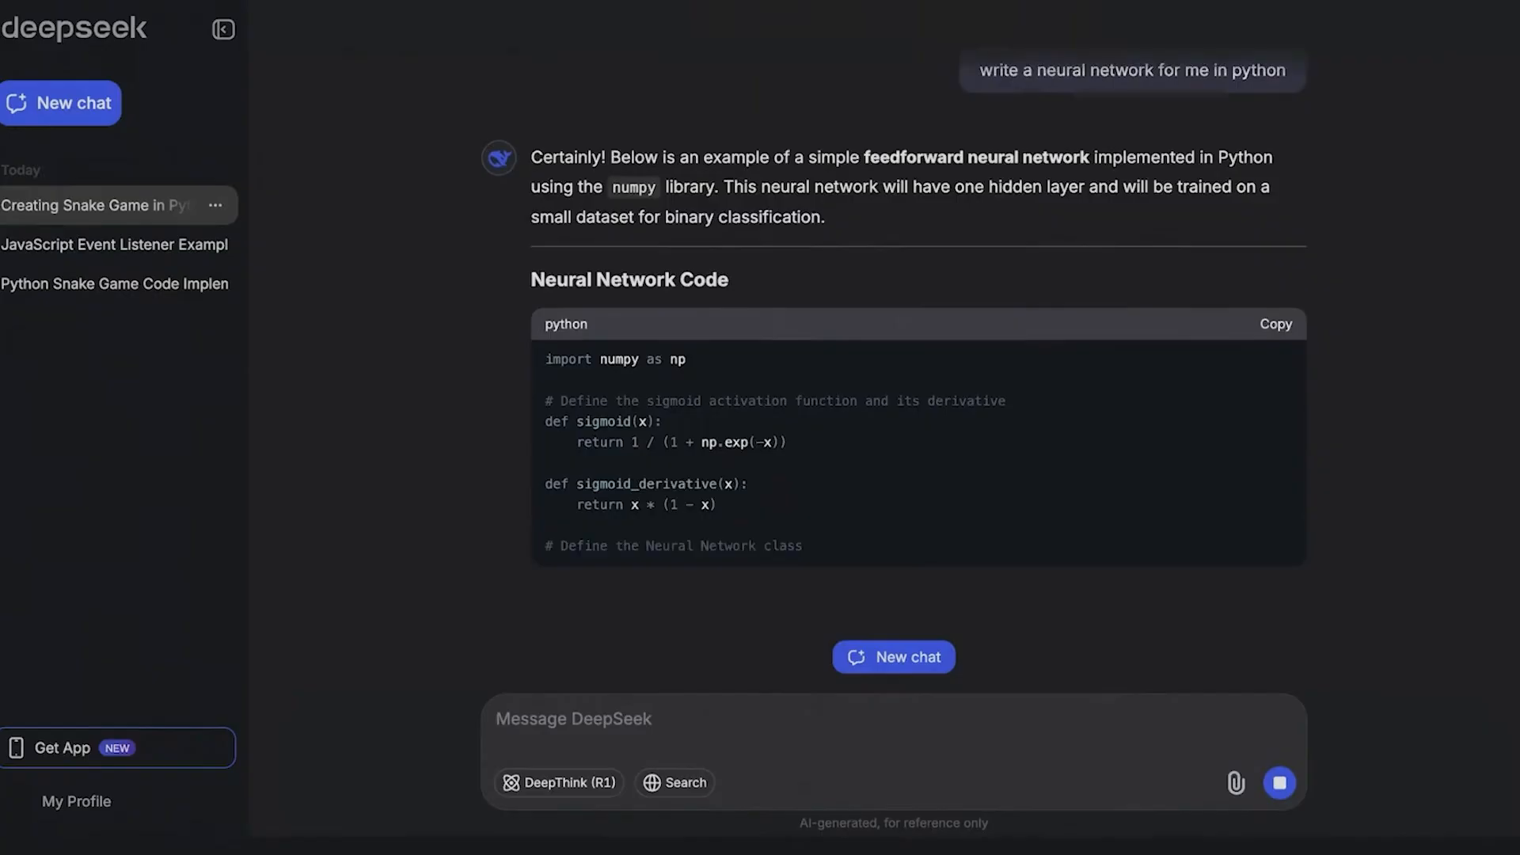
pyautogui.scroll(-3)
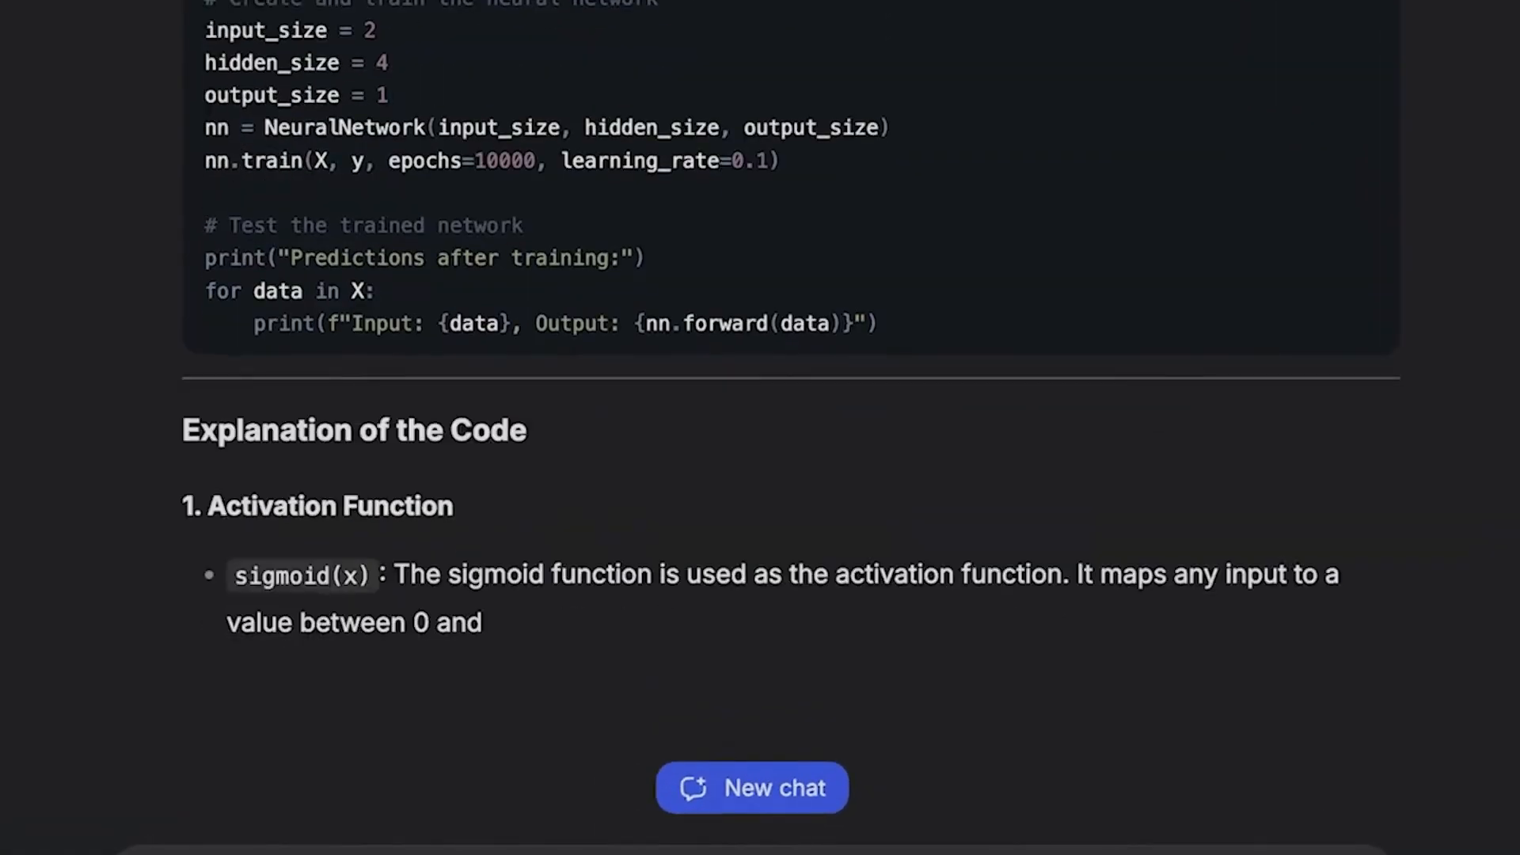